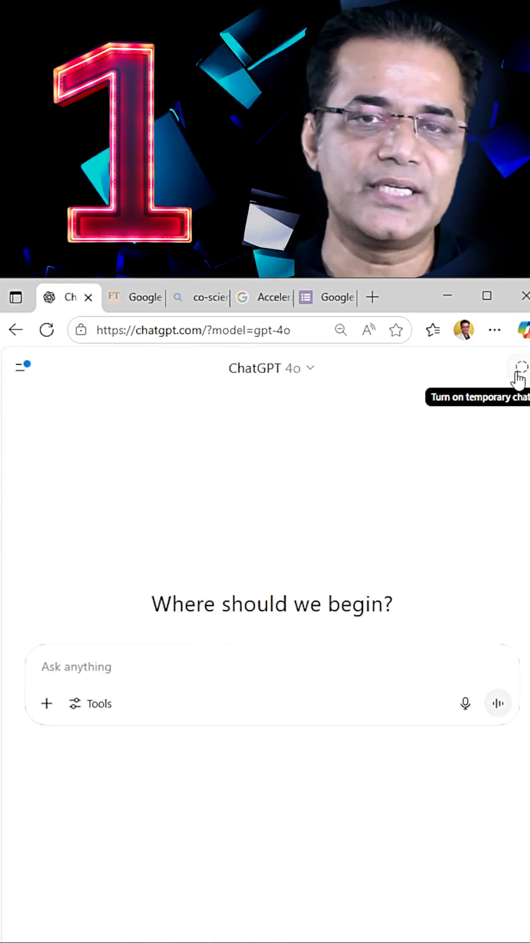
# Enable temporary chat and send 'what is Temporary Chat?' to get the feature explained.
pyautogui.click(519, 368)
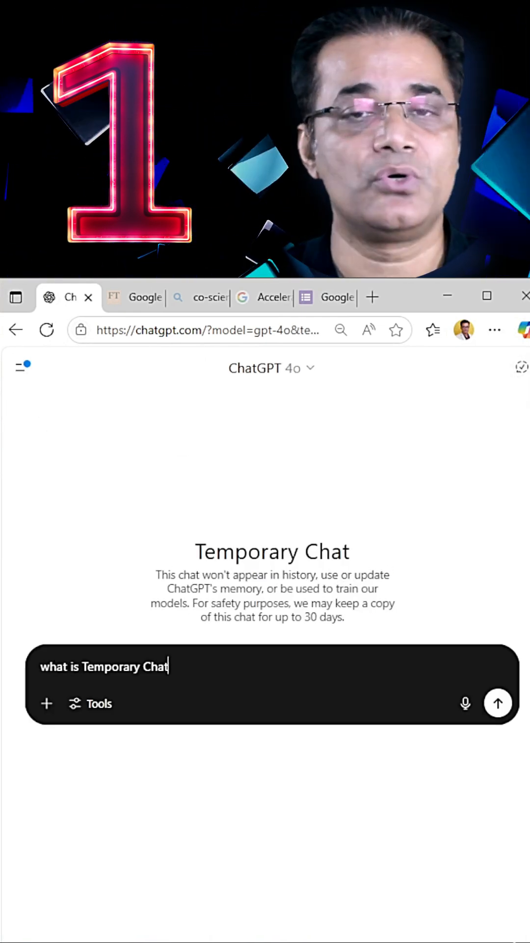
pyautogui.click(498, 702)
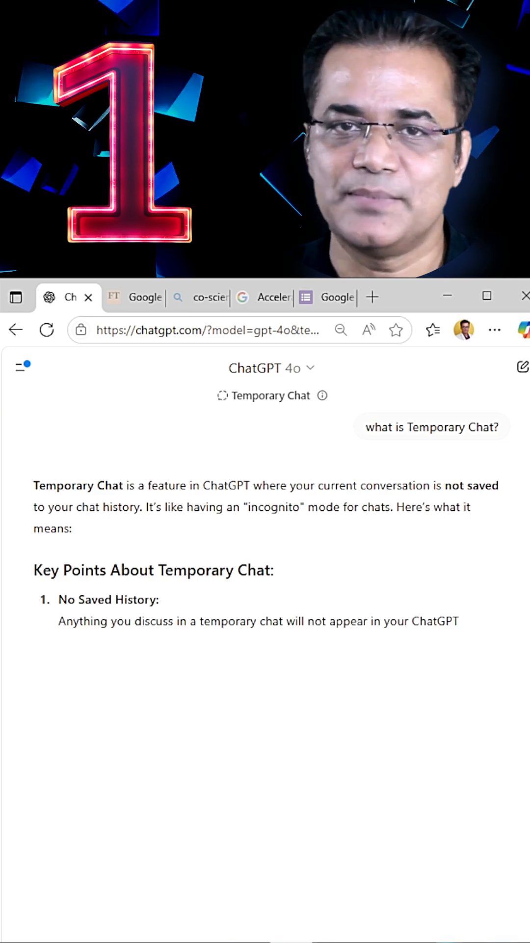
pyautogui.click(21, 367)
pyautogui.write('Sr')
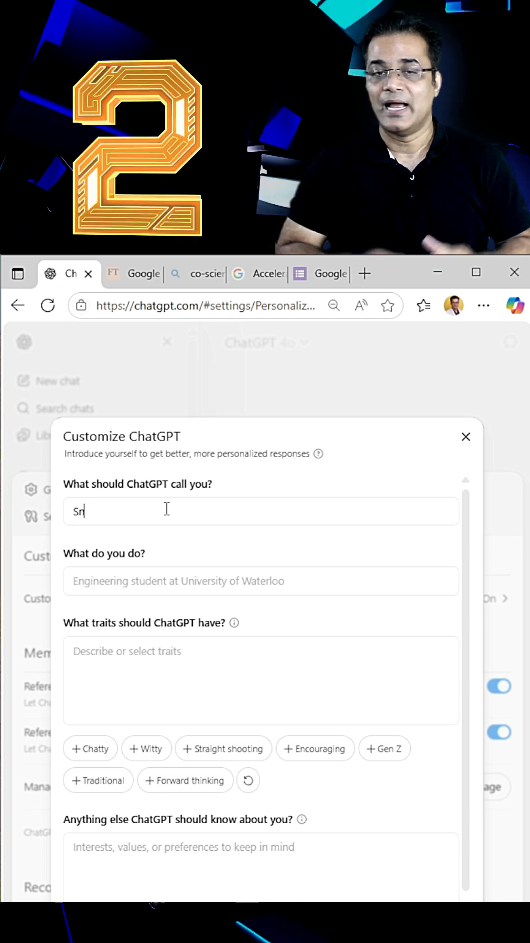
# Set the name 'Sandeep - Developer', occupation 'Programmer', and add the Forward thinking trait.
pyautogui.write('Sandeep - Developer')
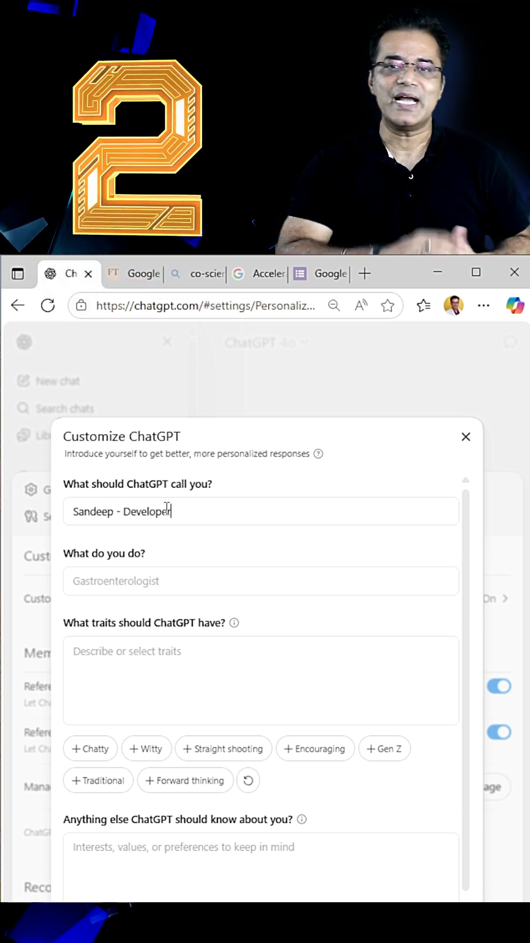
pyautogui.write('Programmer')
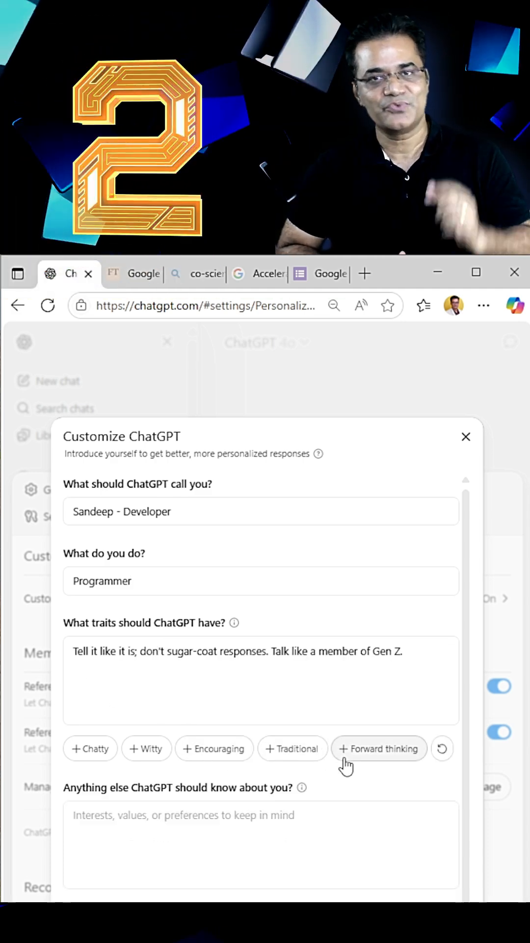
pyautogui.click(378, 748)
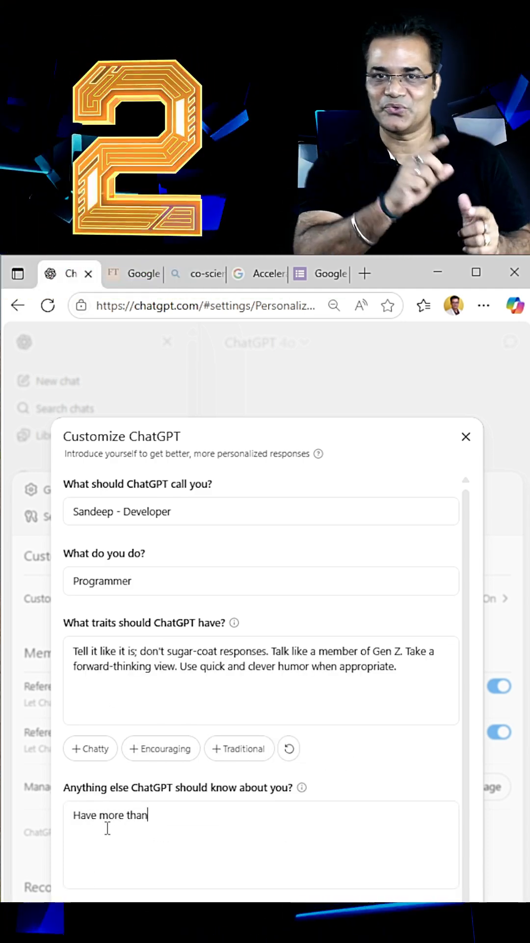
# Add '14 years of experience in asp.net' as background and save the custom instructions.
pyautogui.write('14 years of experience in')
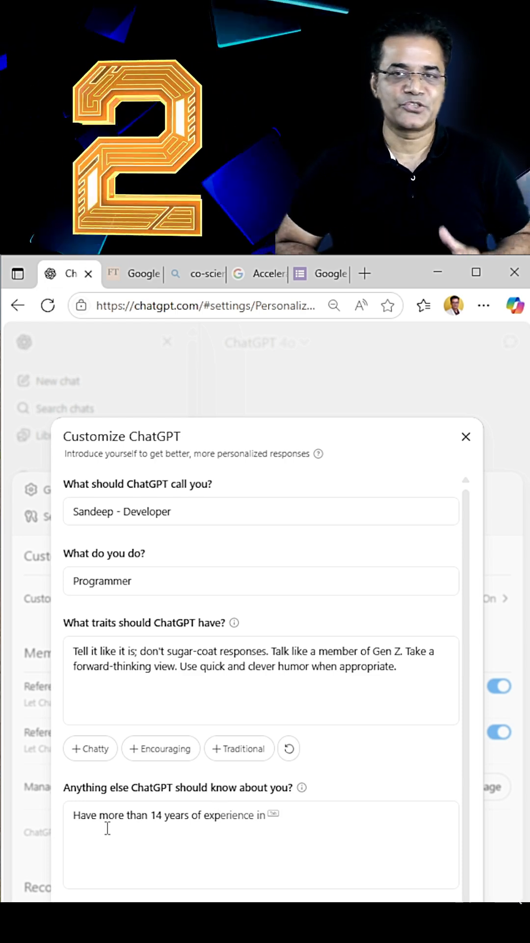
pyautogui.write('asp')
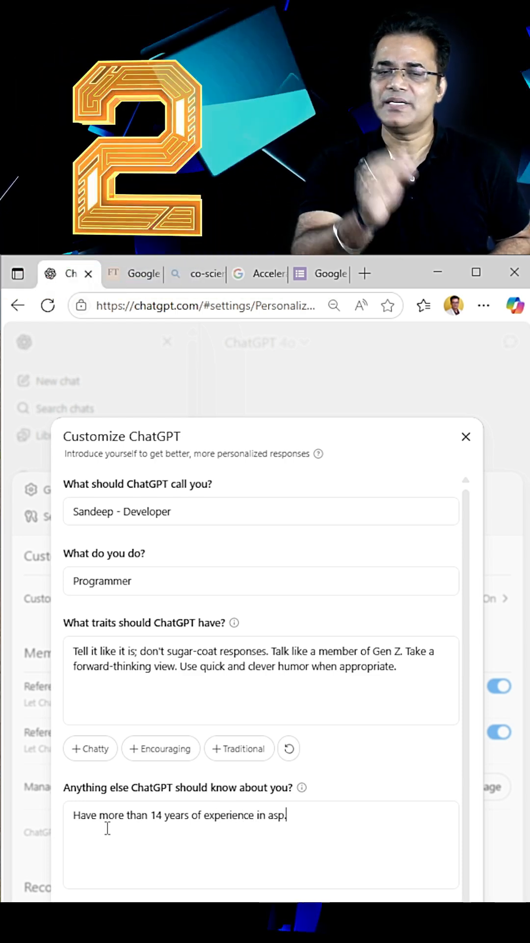
pyautogui.write('.net')
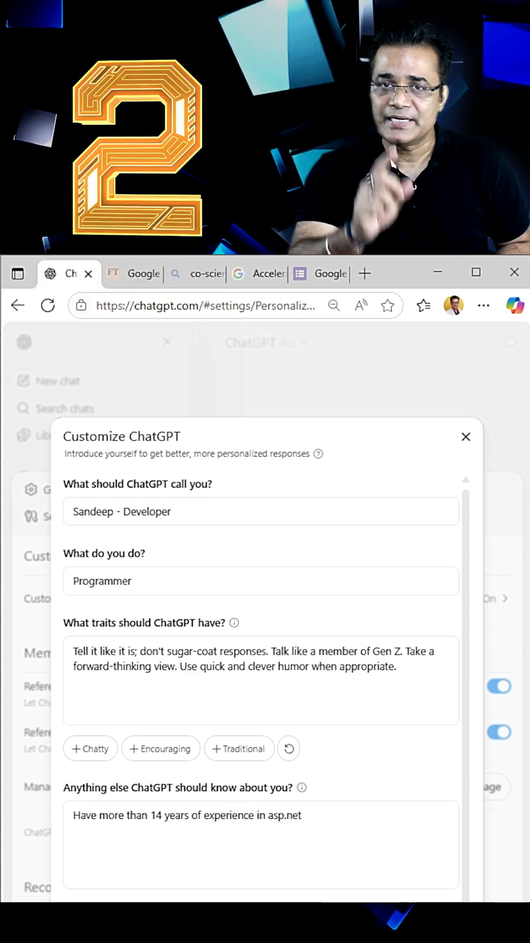
pyautogui.click(466, 437)
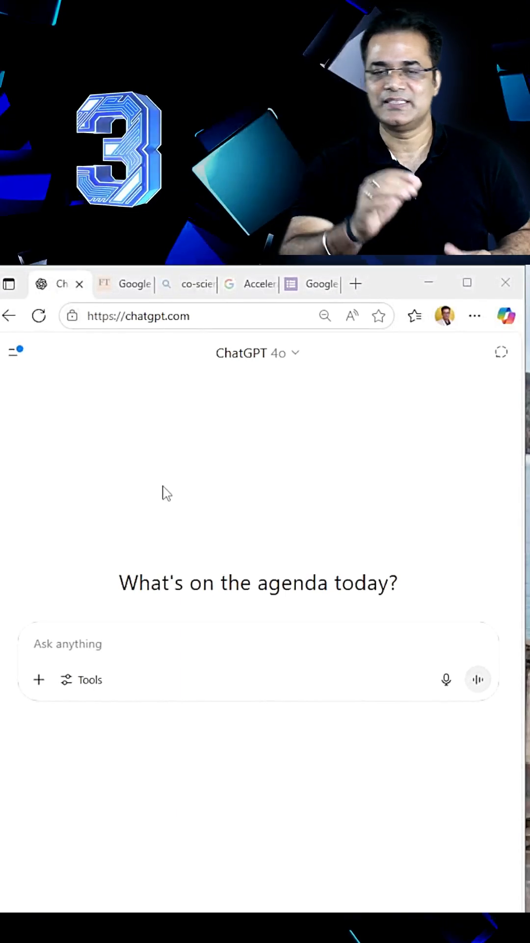
# View the saved memories list from Settings > Personalization > Manage memories.
pyautogui.click(14, 352)
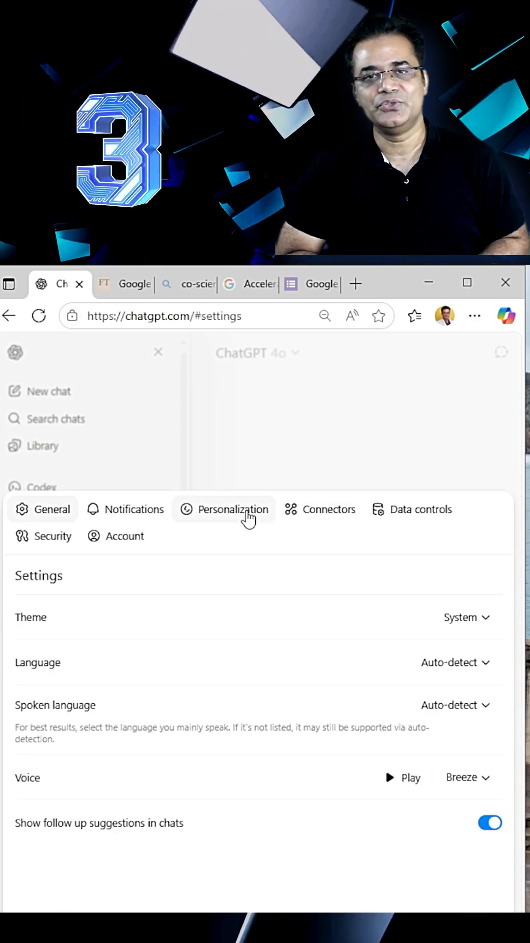
pyautogui.click(232, 509)
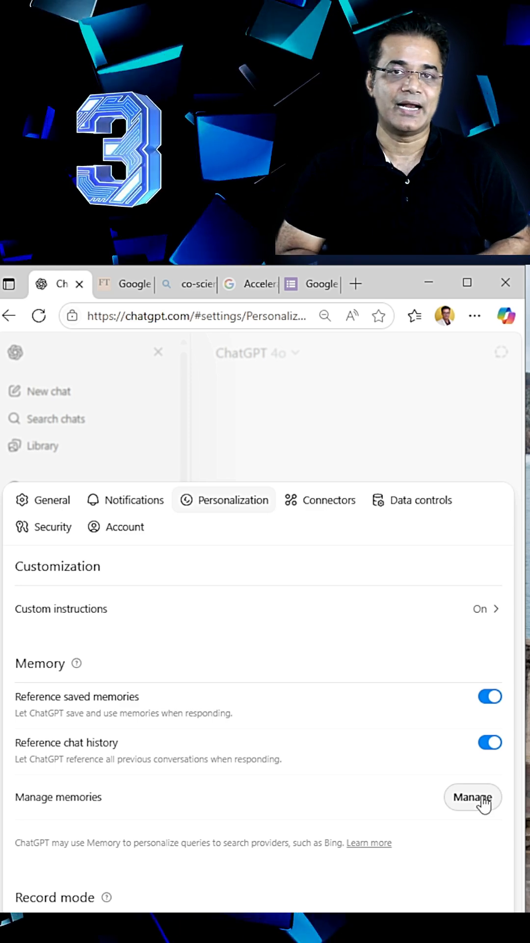
pyautogui.click(472, 798)
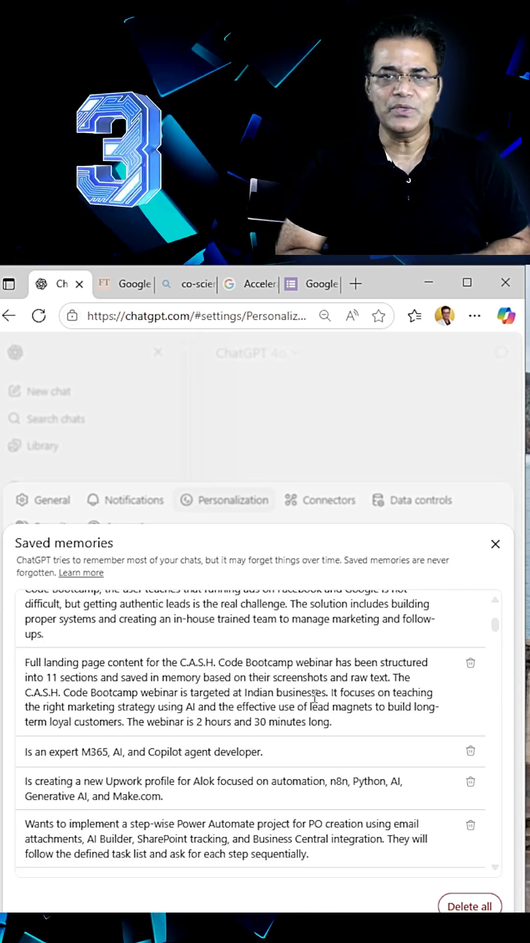
pyautogui.scroll(-3)
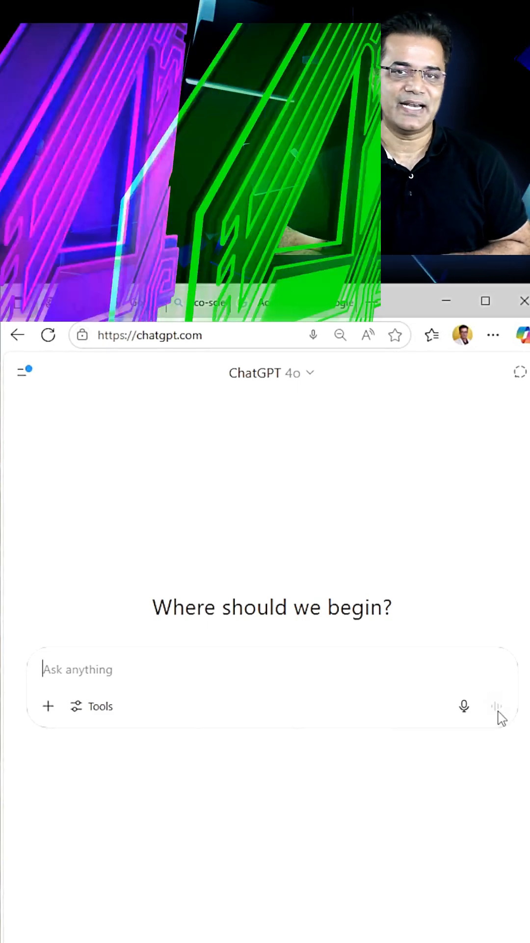
# Start a voice conversation from the fresh chat.
pyautogui.click(496, 706)
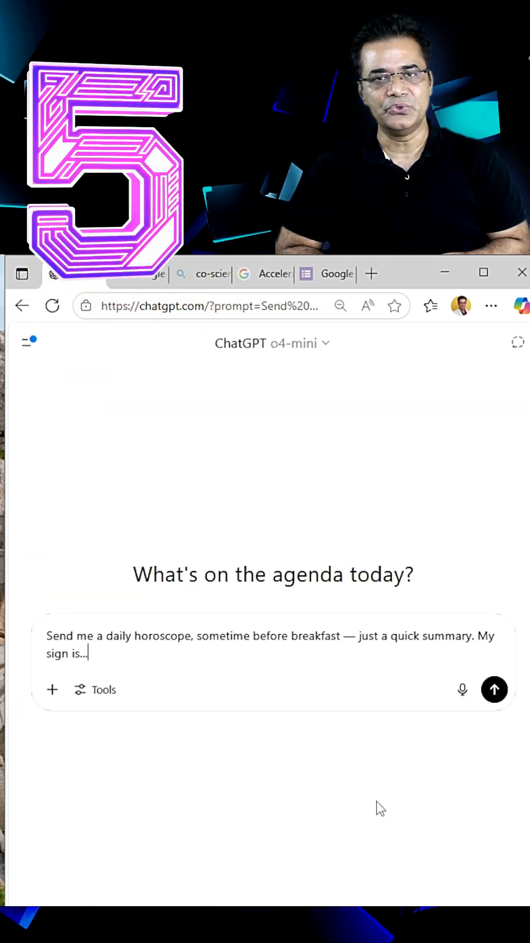
# Send the daily before-breakfast horoscope summary request to o4-mini.
pyautogui.click(494, 688)
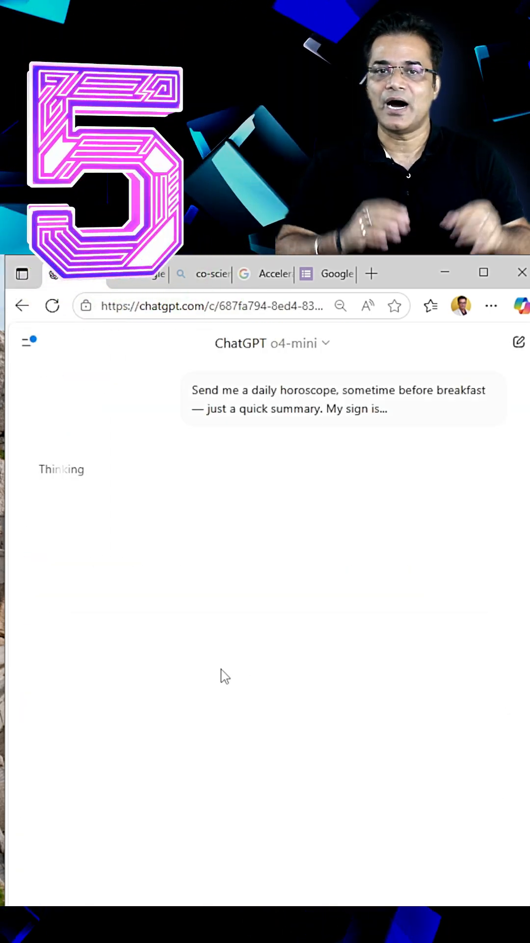